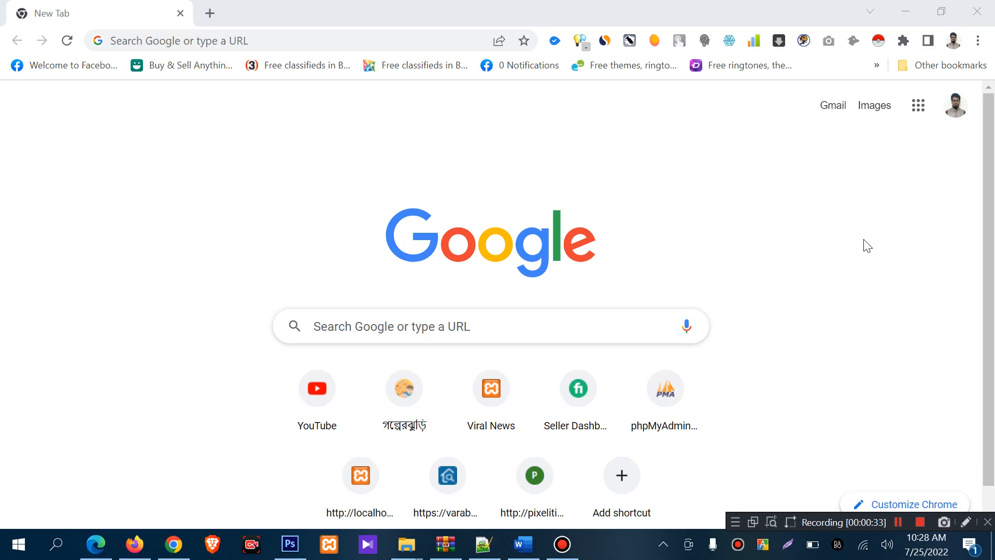
{"action": "mouse_move", "coordinate": [521, 215]}
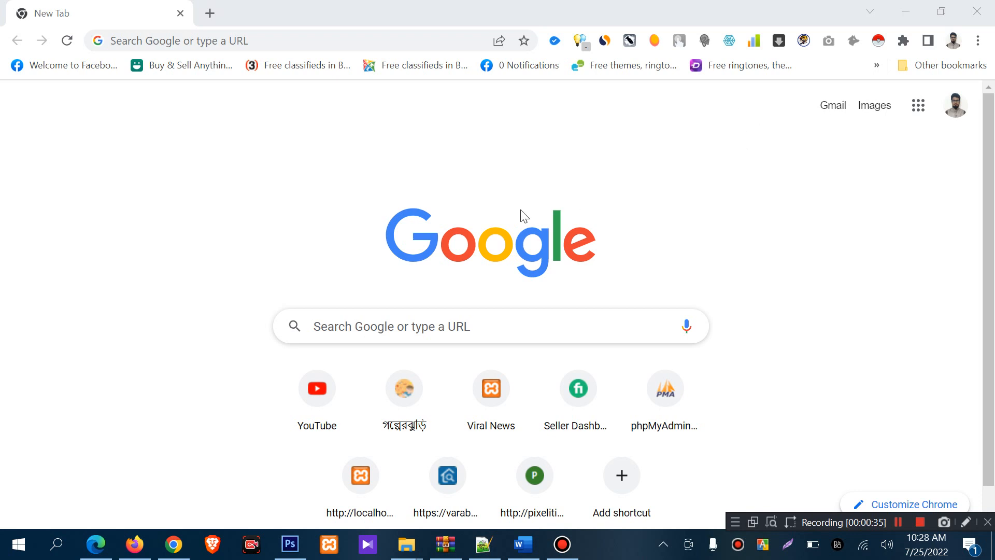
{"action": "mouse_move", "coordinate": [494, 212]}
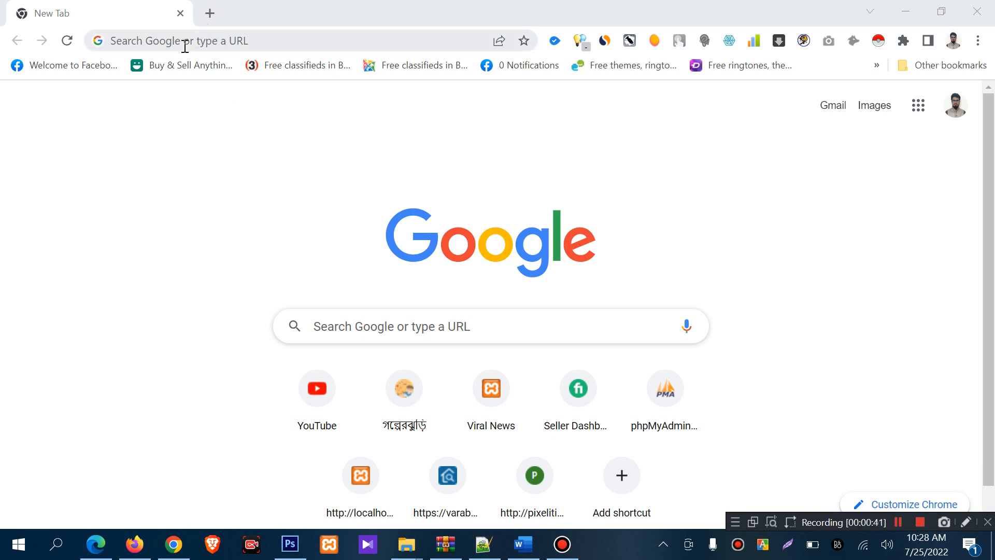
- Activate the New Tab address bar to show recent search suggestions
{"action": "left_click", "coordinate": [184, 41]}
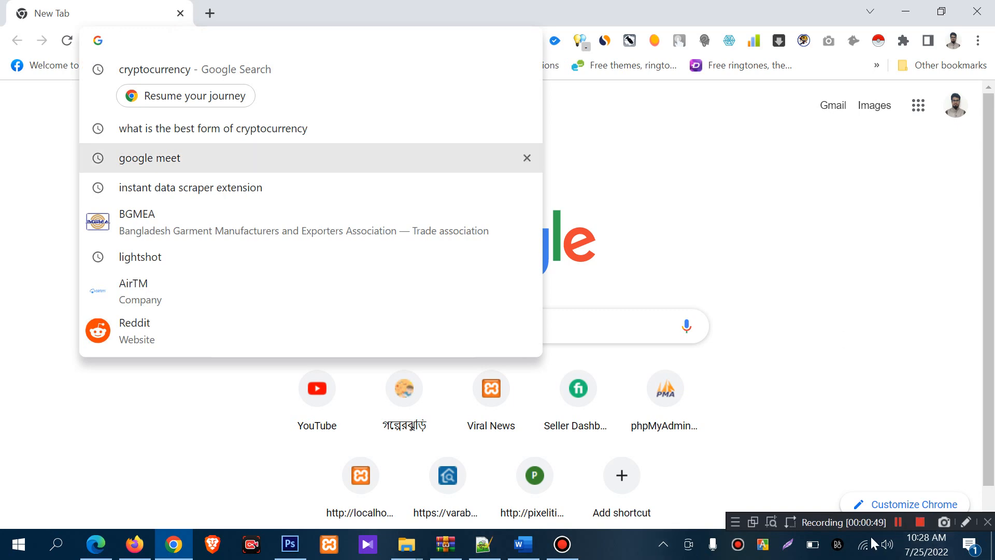
- Search Google for 'url shortener' and scroll down to the shorturl.at result
{"action": "type", "text": "url shortener"}
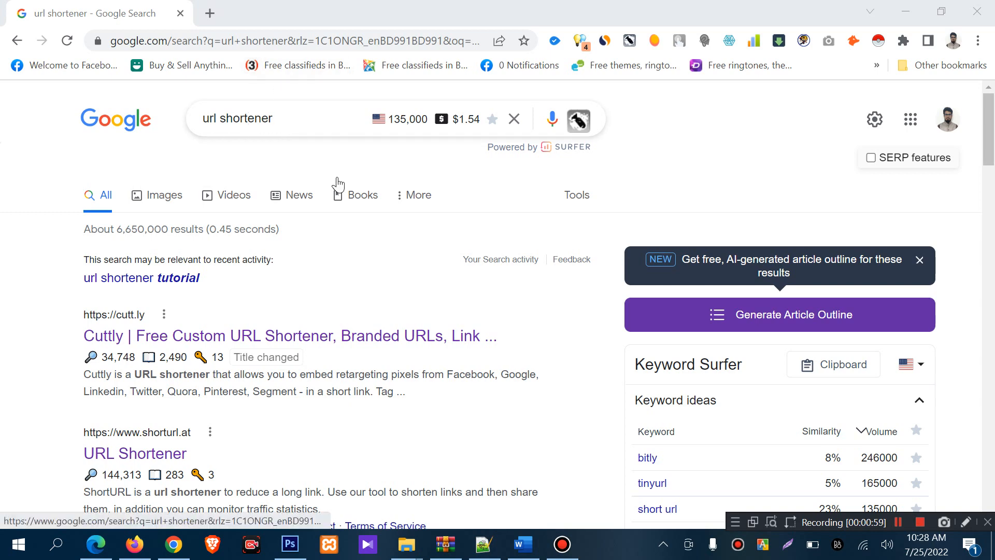
{"action": "mouse_move", "coordinate": [306, 287]}
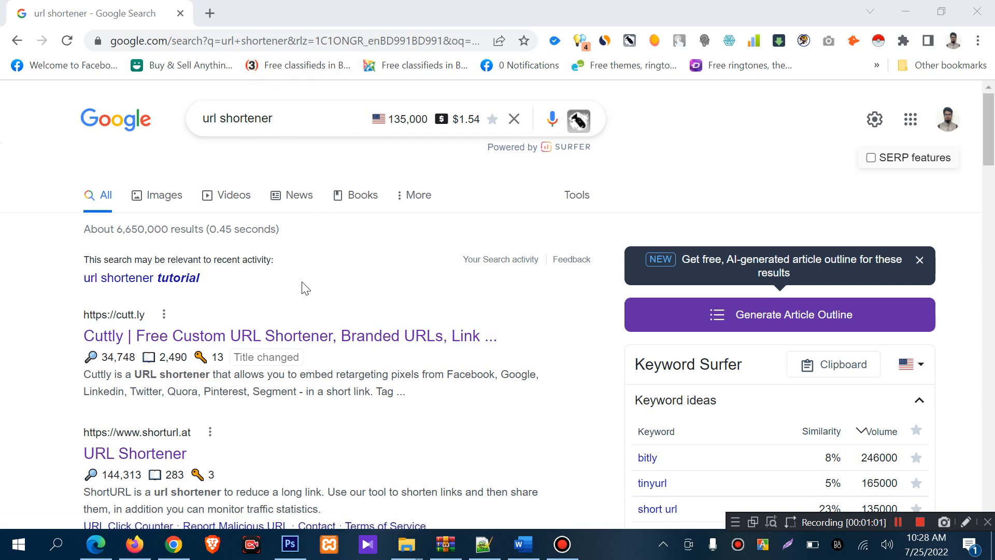
{"action": "scroll", "scroll_direction": "down", "scroll_amount": 3}
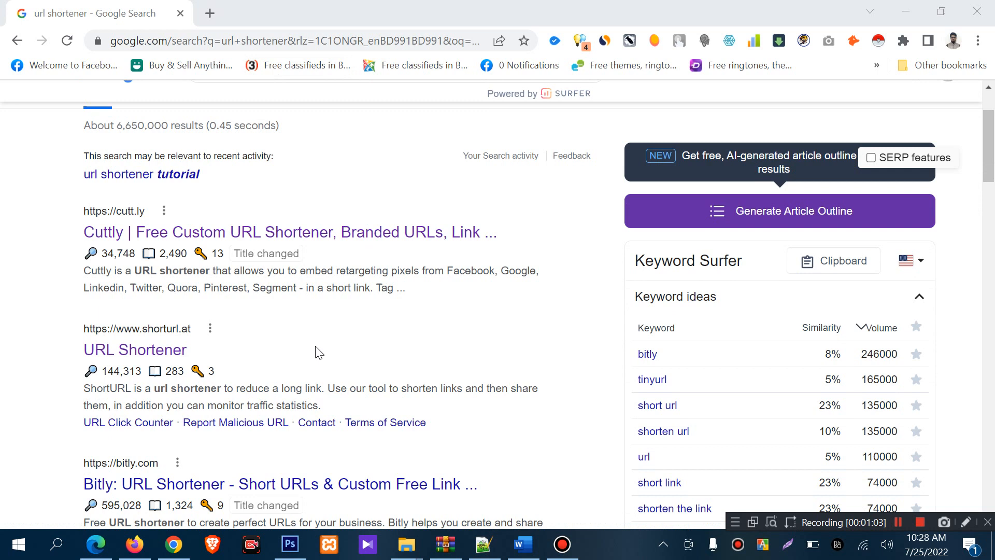
{"action": "mouse_move", "coordinate": [306, 332]}
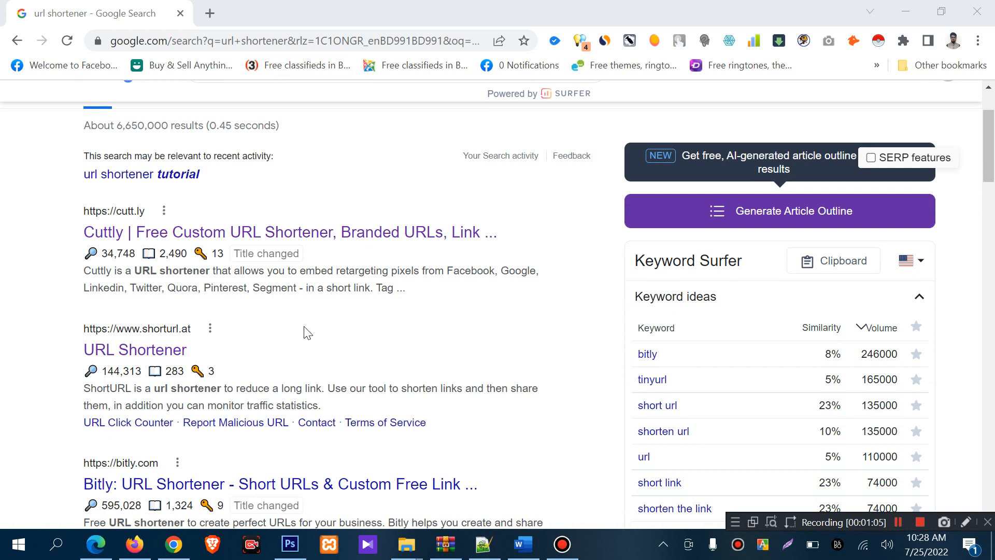
{"action": "mouse_move", "coordinate": [163, 240]}
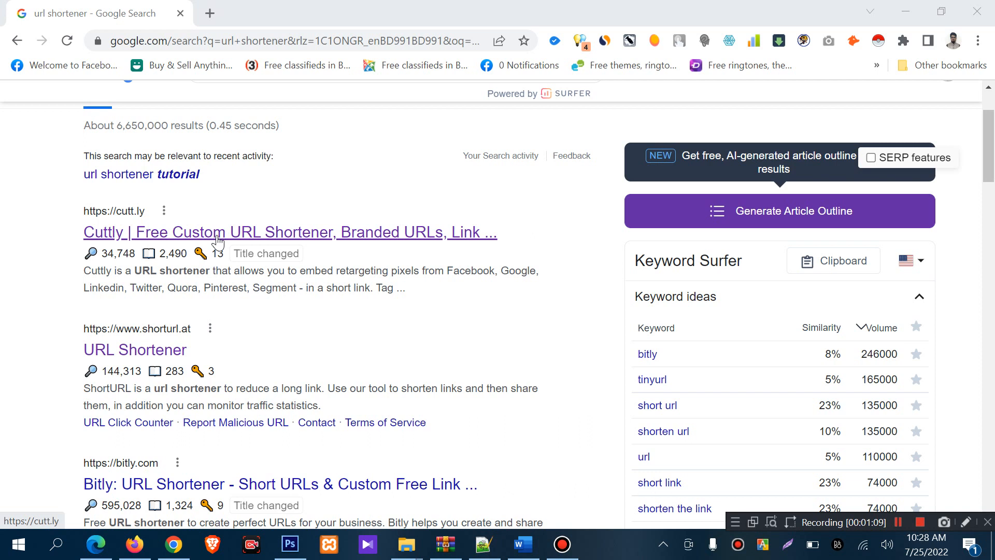
{"action": "mouse_move", "coordinate": [266, 254]}
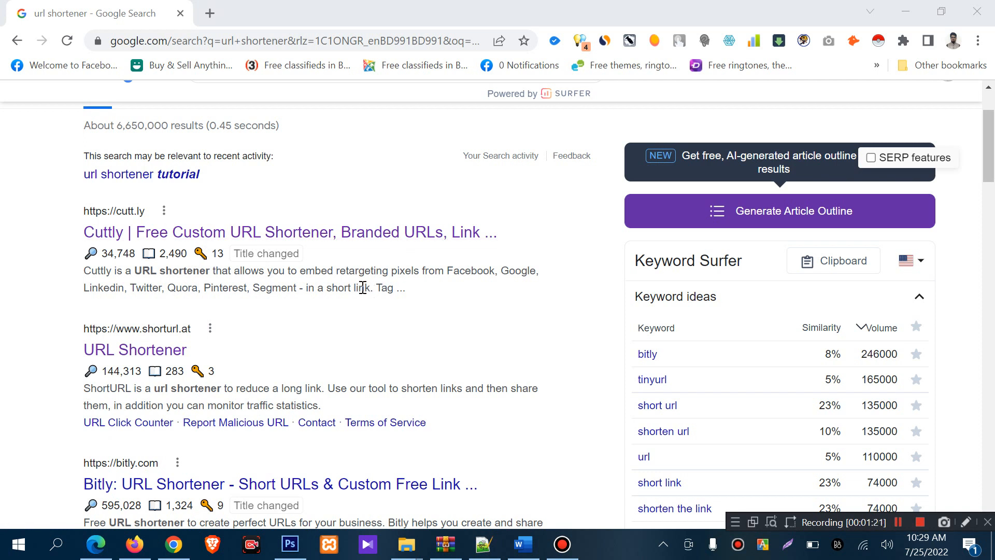
{"action": "mouse_move", "coordinate": [312, 335]}
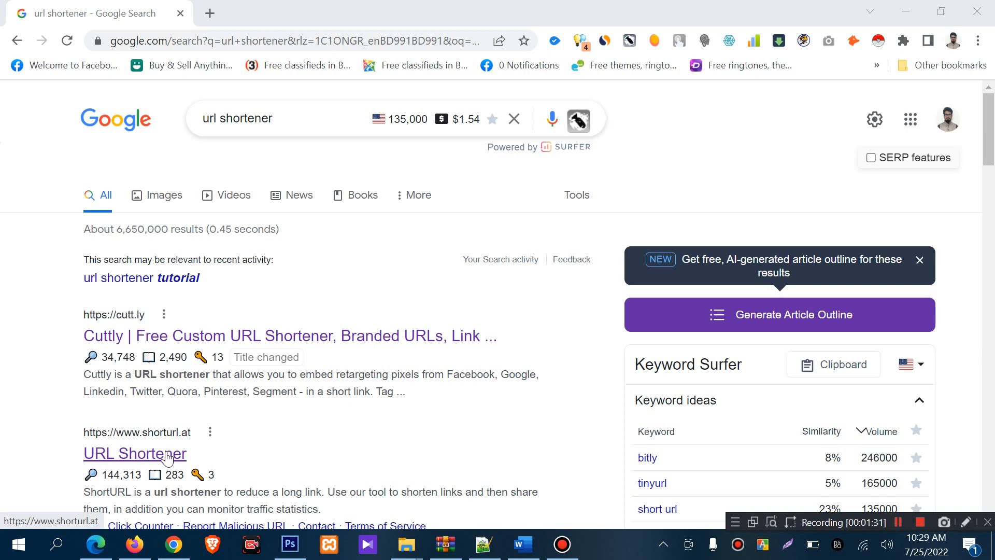
{"action": "scroll", "scroll_direction": "down", "scroll_amount": 3}
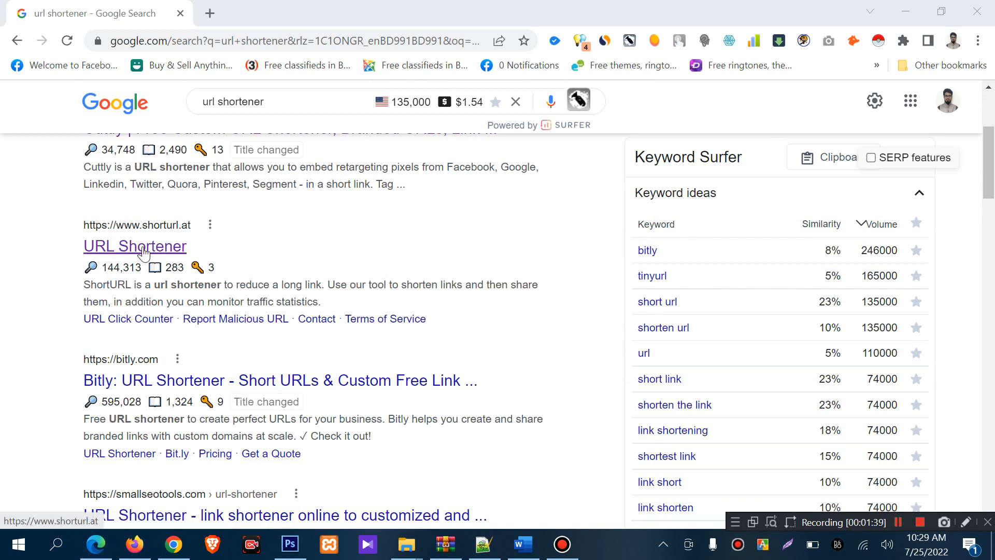
{"action": "mouse_move", "coordinate": [164, 251]}
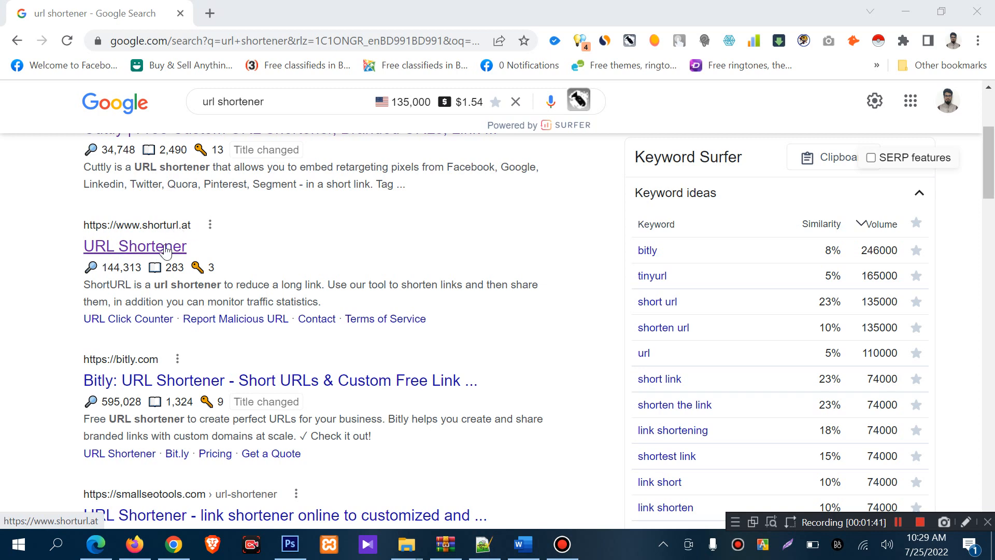
- Open the shorturl.at URL Shortener result, then start a blank second tab
{"action": "left_click", "coordinate": [135, 246]}
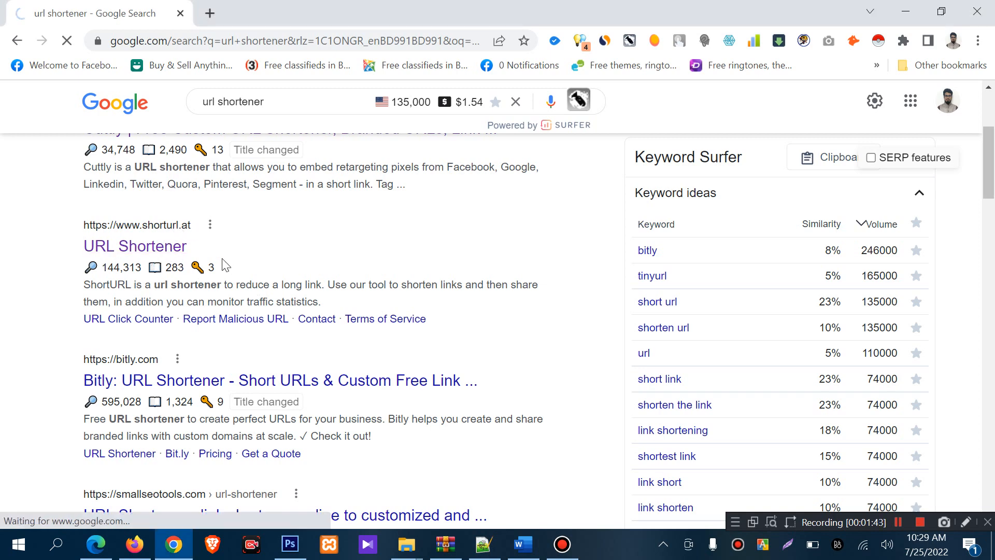
{"action": "left_click", "coordinate": [135, 247]}
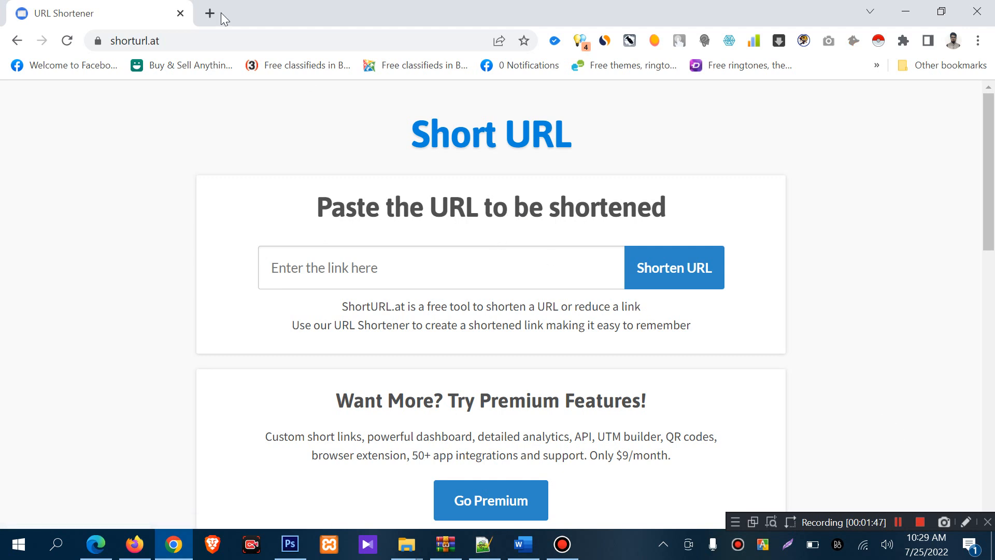
{"action": "left_click", "coordinate": [210, 12]}
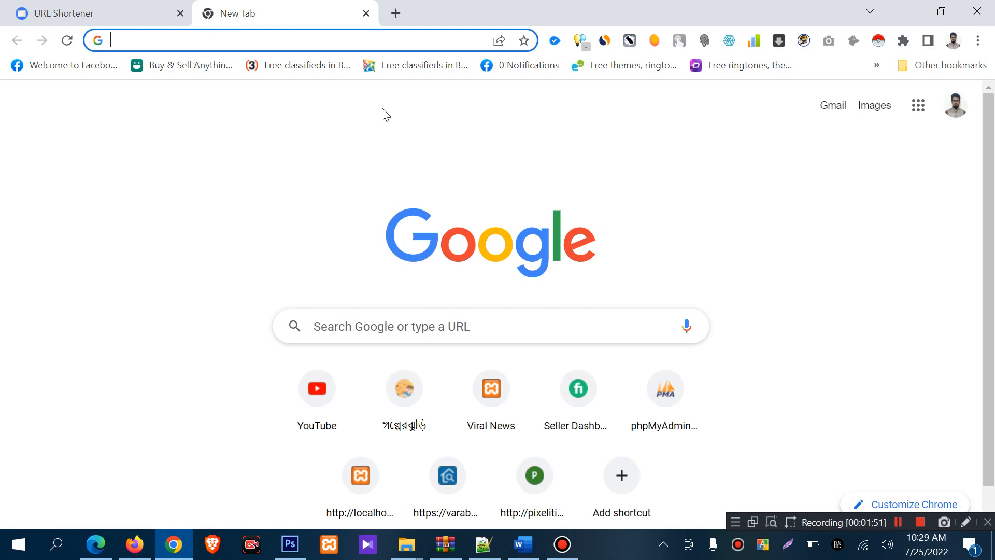
{"action": "mouse_move", "coordinate": [491, 388]}
{"action": "type", "text": "golperjhuri.com"}
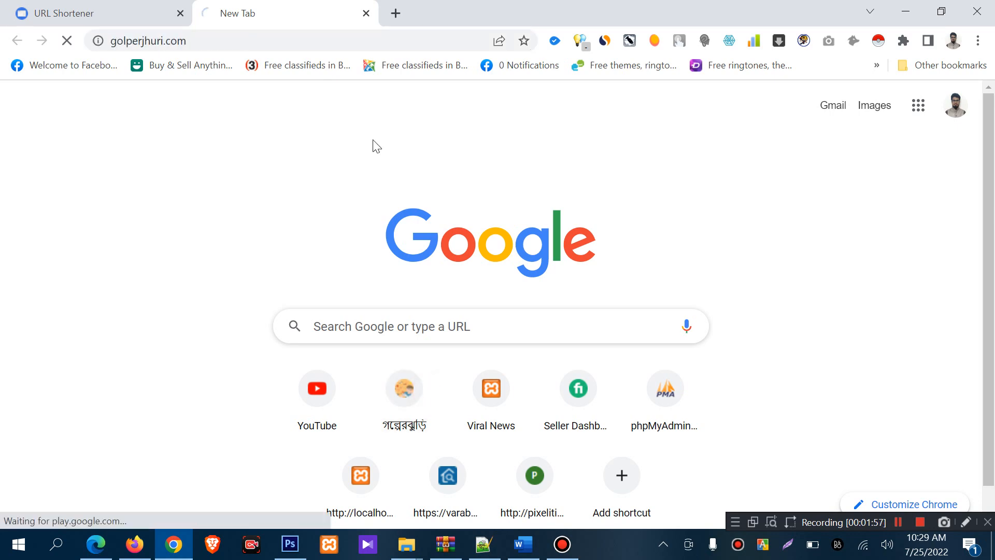
{"action": "mouse_move", "coordinate": [427, 157]}
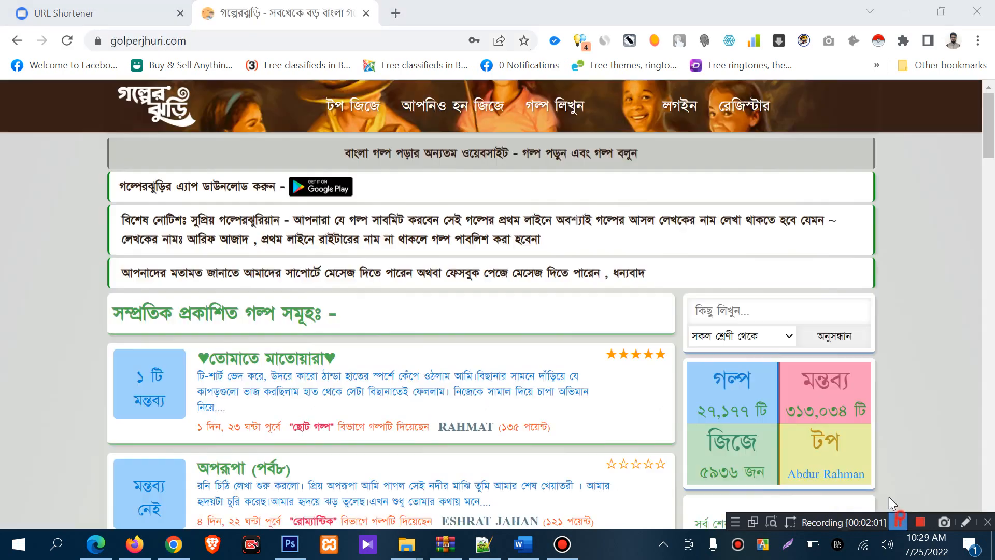
- Open the story ♥তোমাতে মাতোয়ারা♥ on golperjhuri.com
{"action": "left_click", "coordinate": [259, 357]}
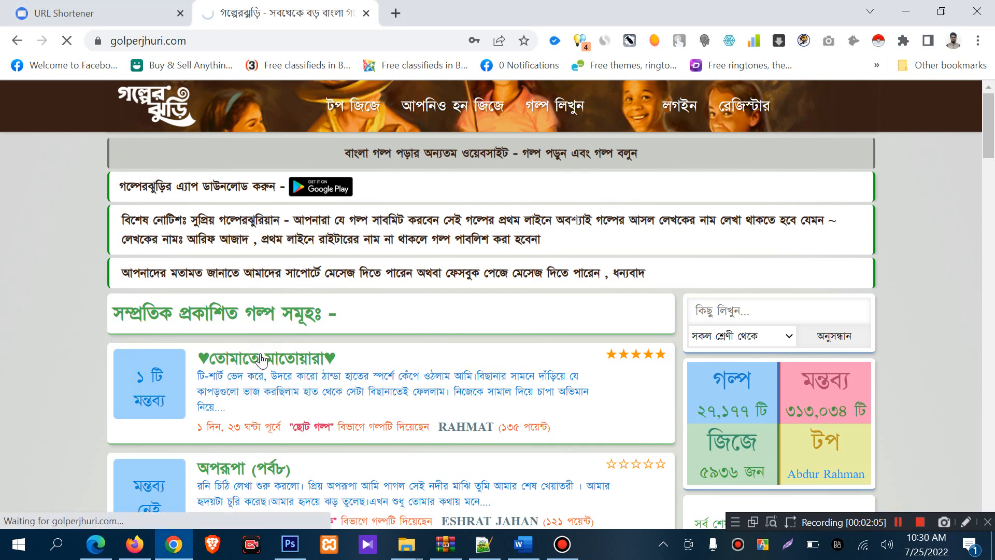
{"action": "left_click", "coordinate": [260, 357]}
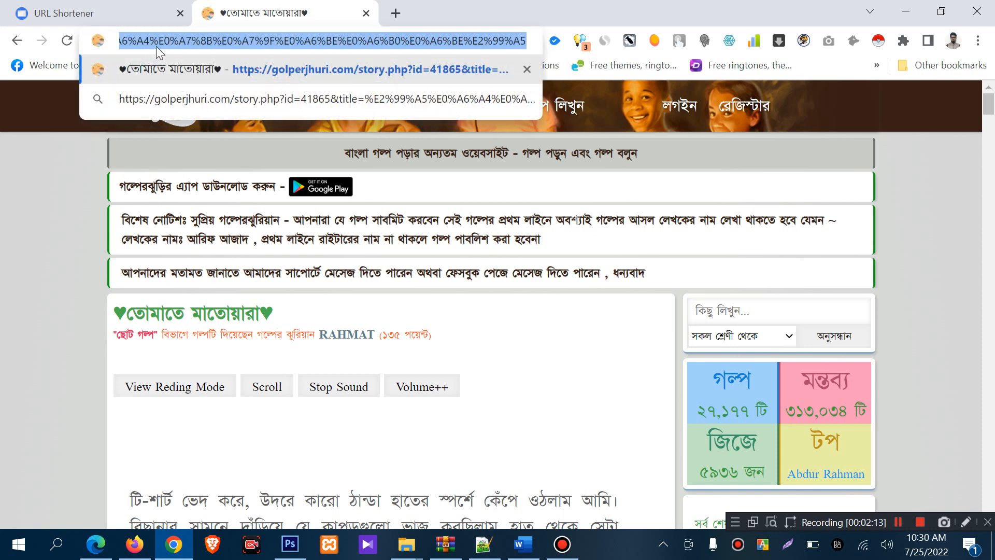
- Copy the story's full URL and return to the shorturl.at tab
{"action": "left_click", "coordinate": [308, 41]}
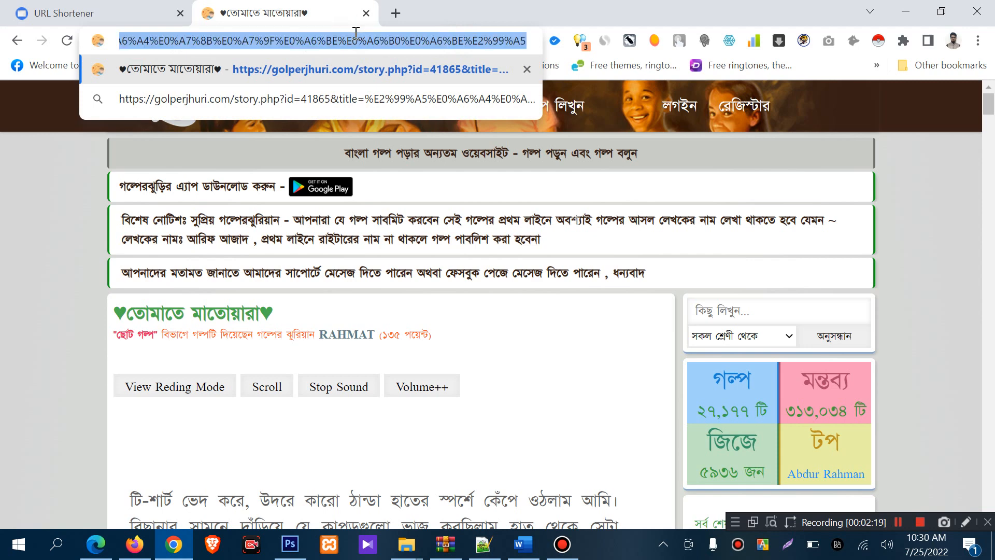
{"action": "mouse_move", "coordinate": [302, 53]}
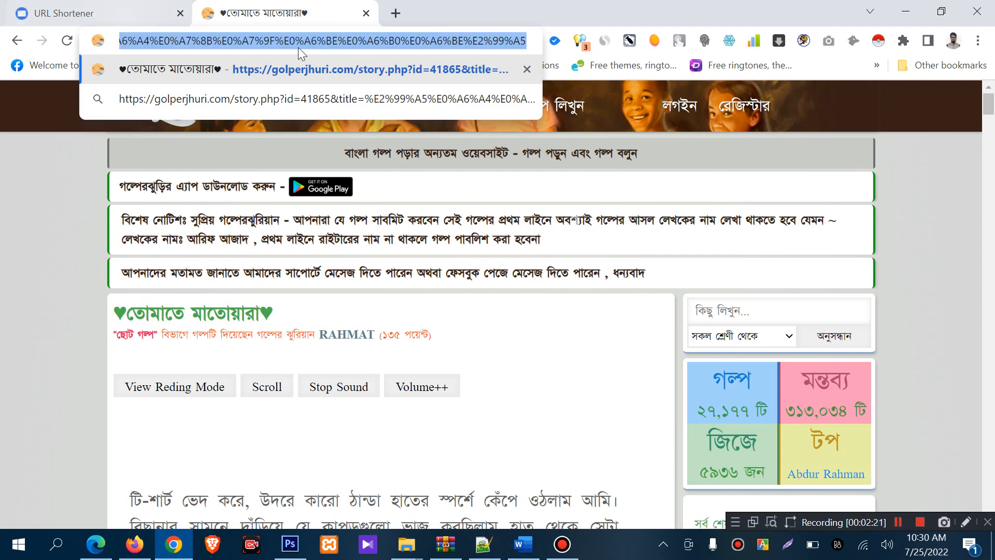
{"action": "mouse_move", "coordinate": [251, 143]}
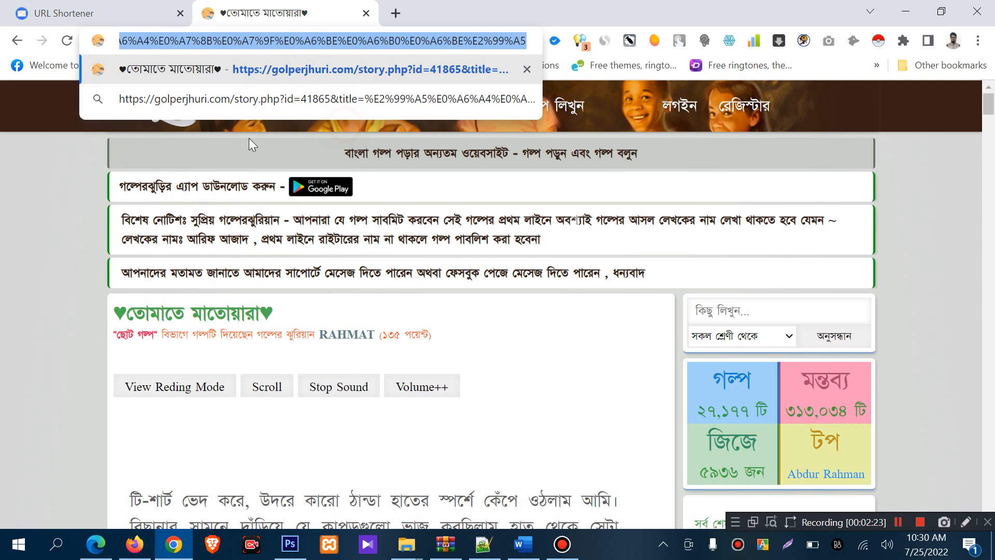
{"action": "left_click", "coordinate": [95, 12]}
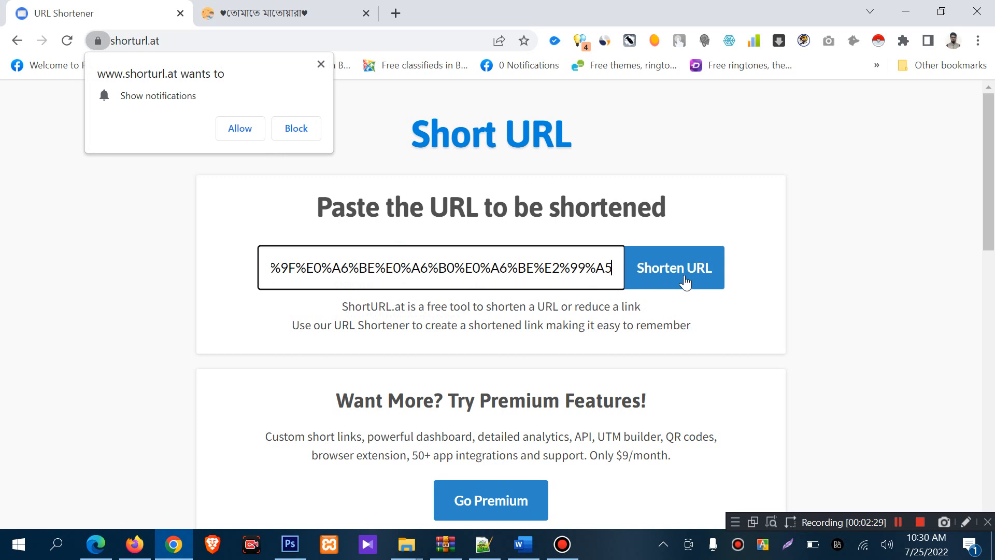
- Shorten the pasted story link to shorturl.at/iLMPY
{"action": "left_click", "coordinate": [674, 268]}
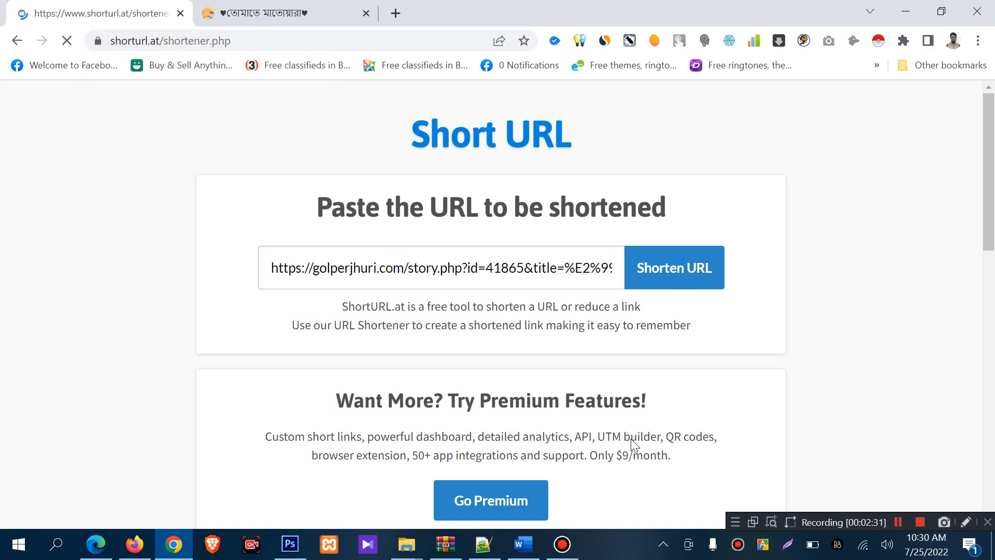
{"action": "left_click", "coordinate": [674, 267]}
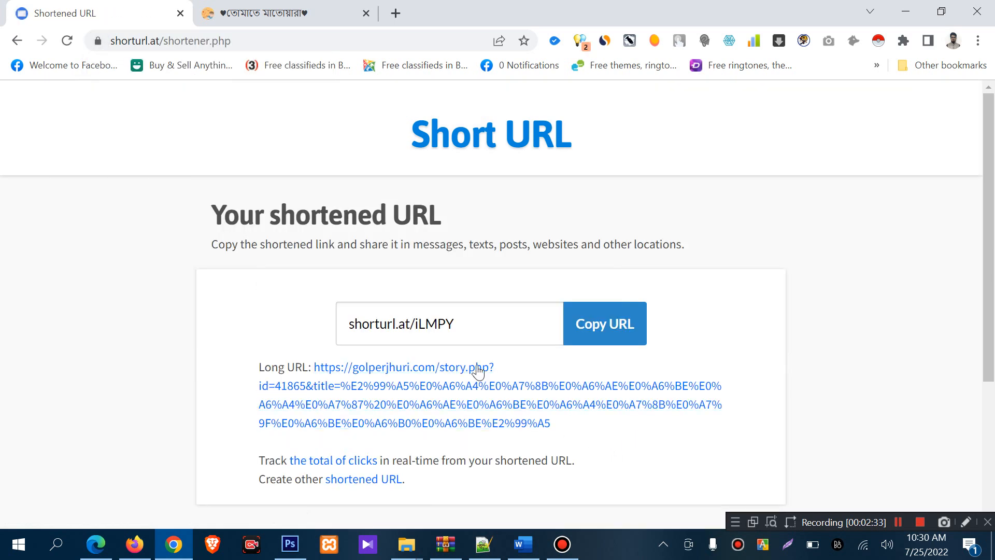
{"action": "double_click", "coordinate": [432, 323]}
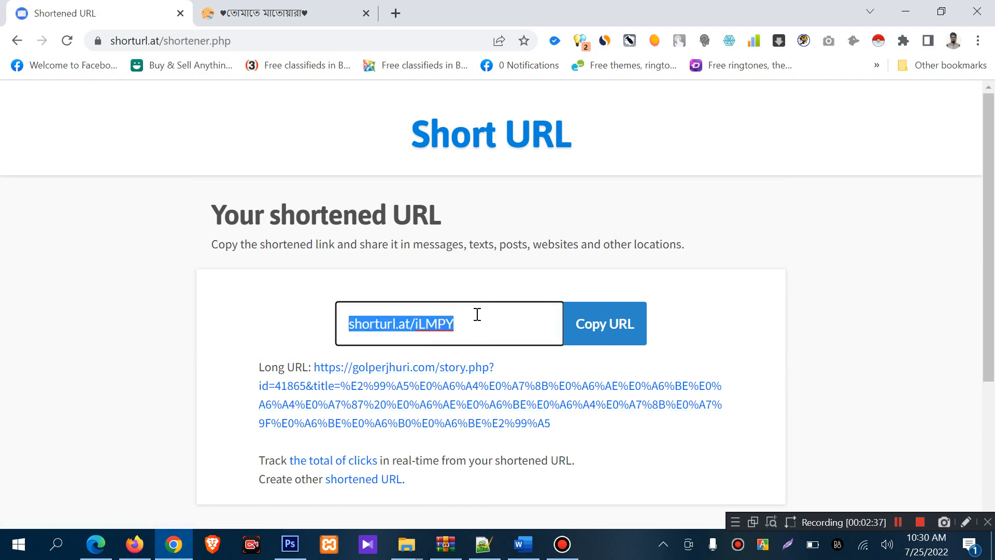
{"action": "left_click", "coordinate": [467, 329]}
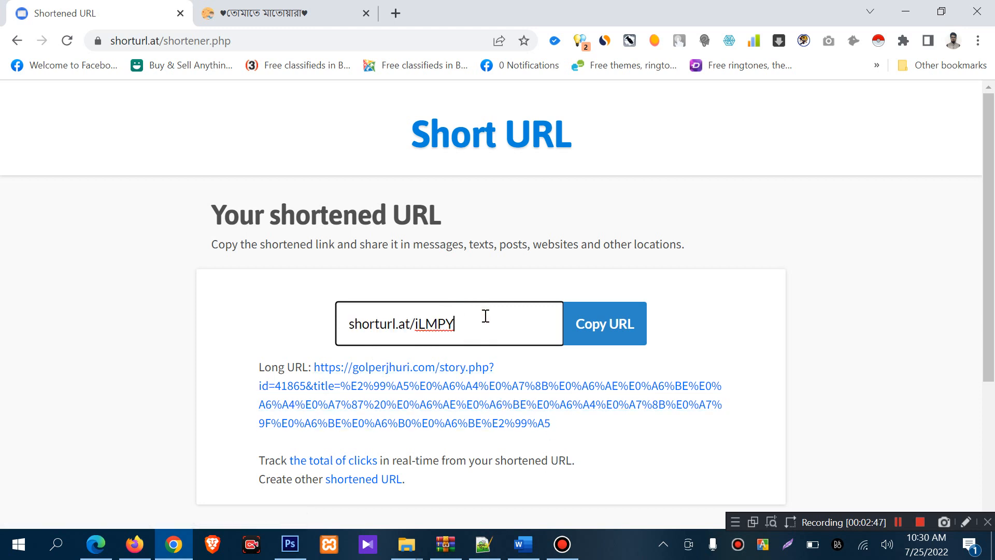
{"action": "triple_click", "coordinate": [399, 324]}
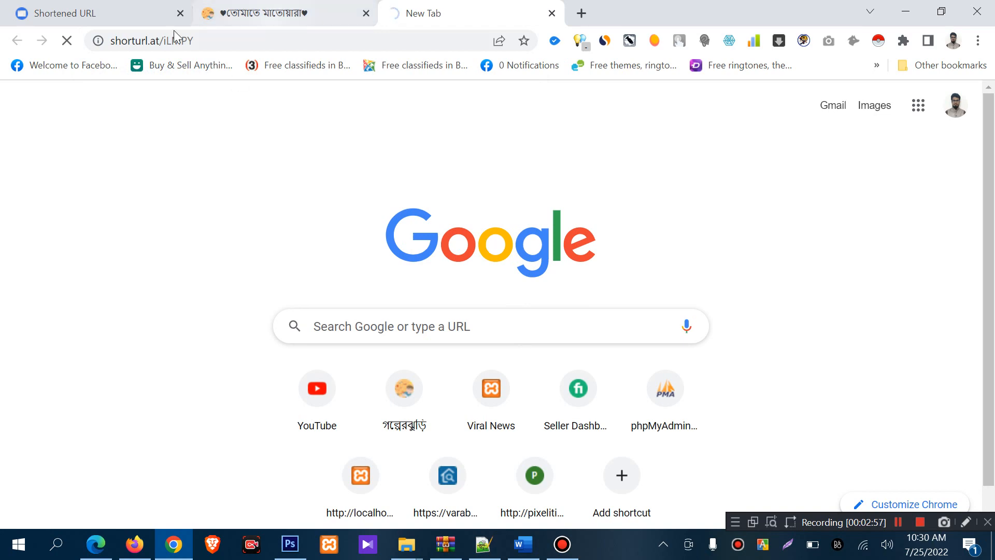
- Check that shorturl.at/iLMPY opens the story, then return to the shortened-link tab
{"action": "left_click", "coordinate": [267, 12]}
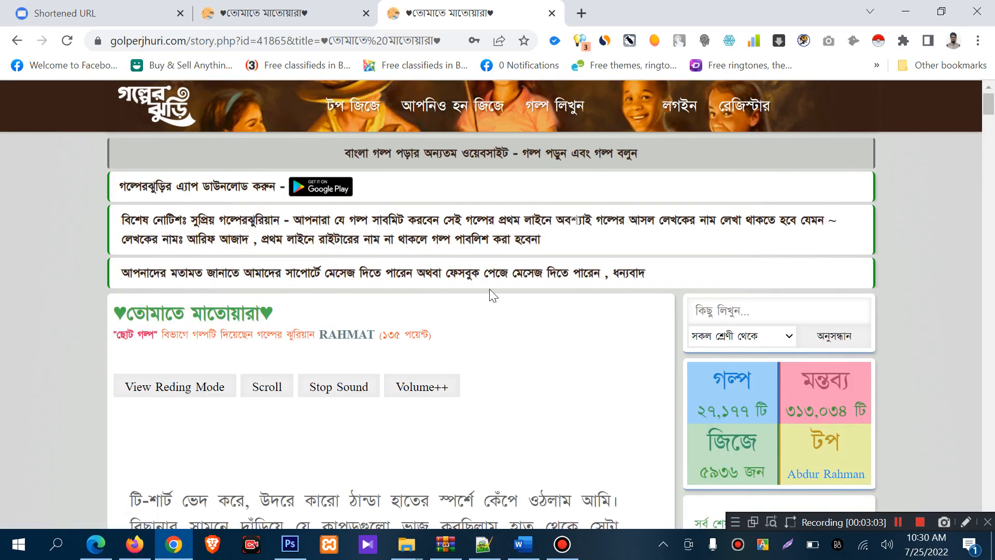
{"action": "left_click", "coordinate": [95, 12]}
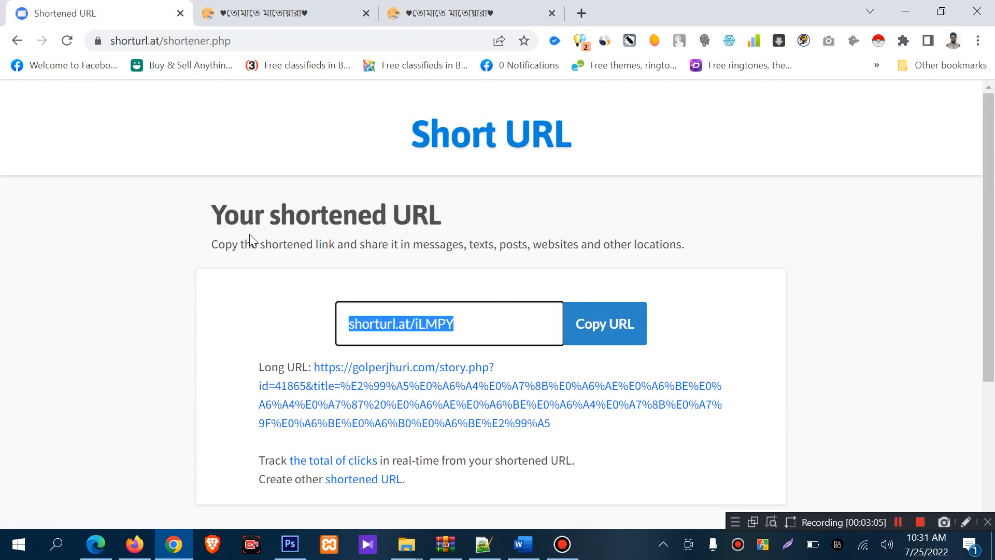